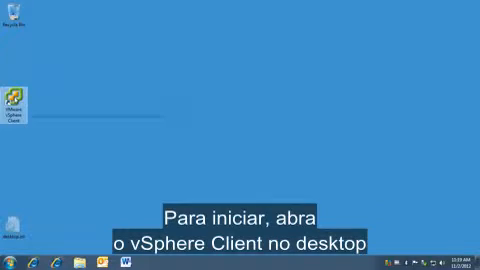
# Step: Launch the vSphere Client from its desktop shortcut to connect to the ESXi host
pyautogui.doubleClick(27, 87)
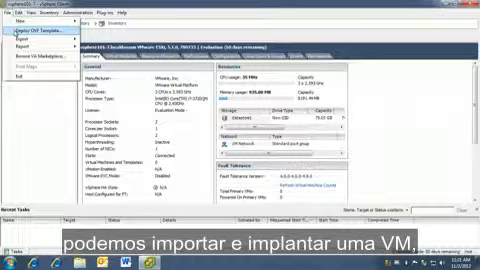
pyautogui.click(18, 18)
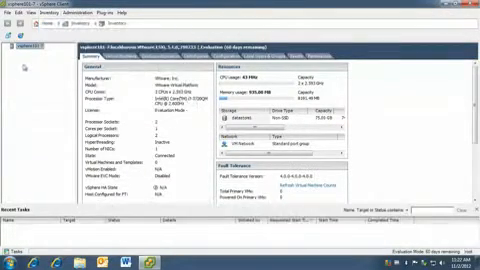
# Step: Scroll the host's Summary tab down to the Commands section with New Virtual Machine and Shutdown
pyautogui.rightClick(38, 46)
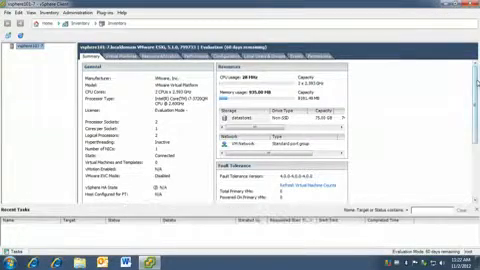
pyautogui.scroll(-3)
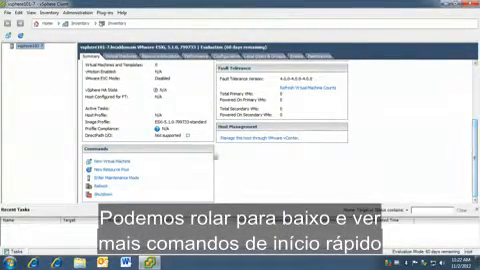